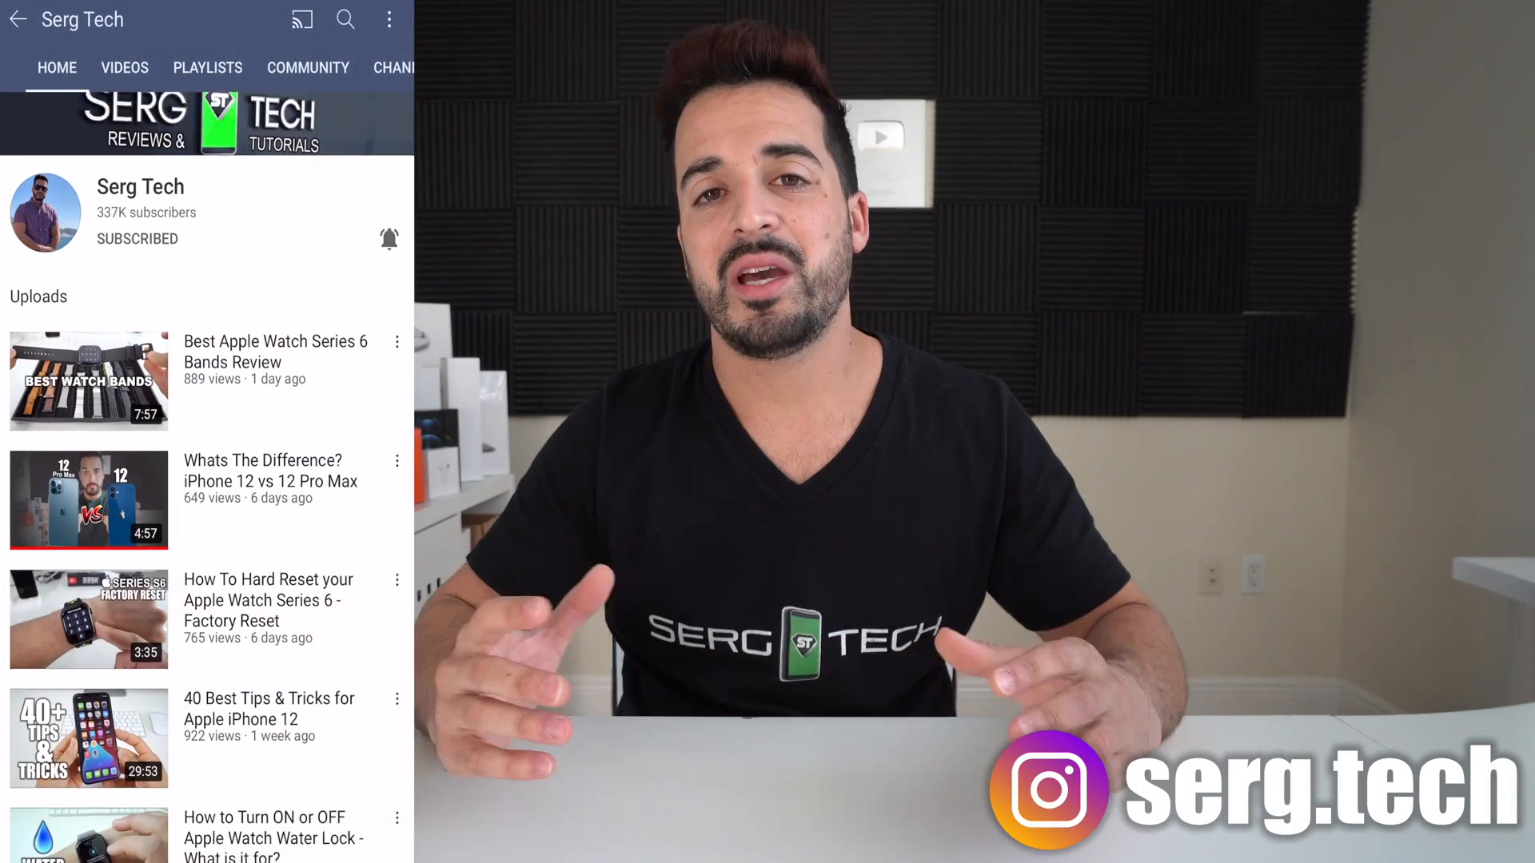
Step: Open Settings and go into General management toward Factory data reset
scroll(down, 3)
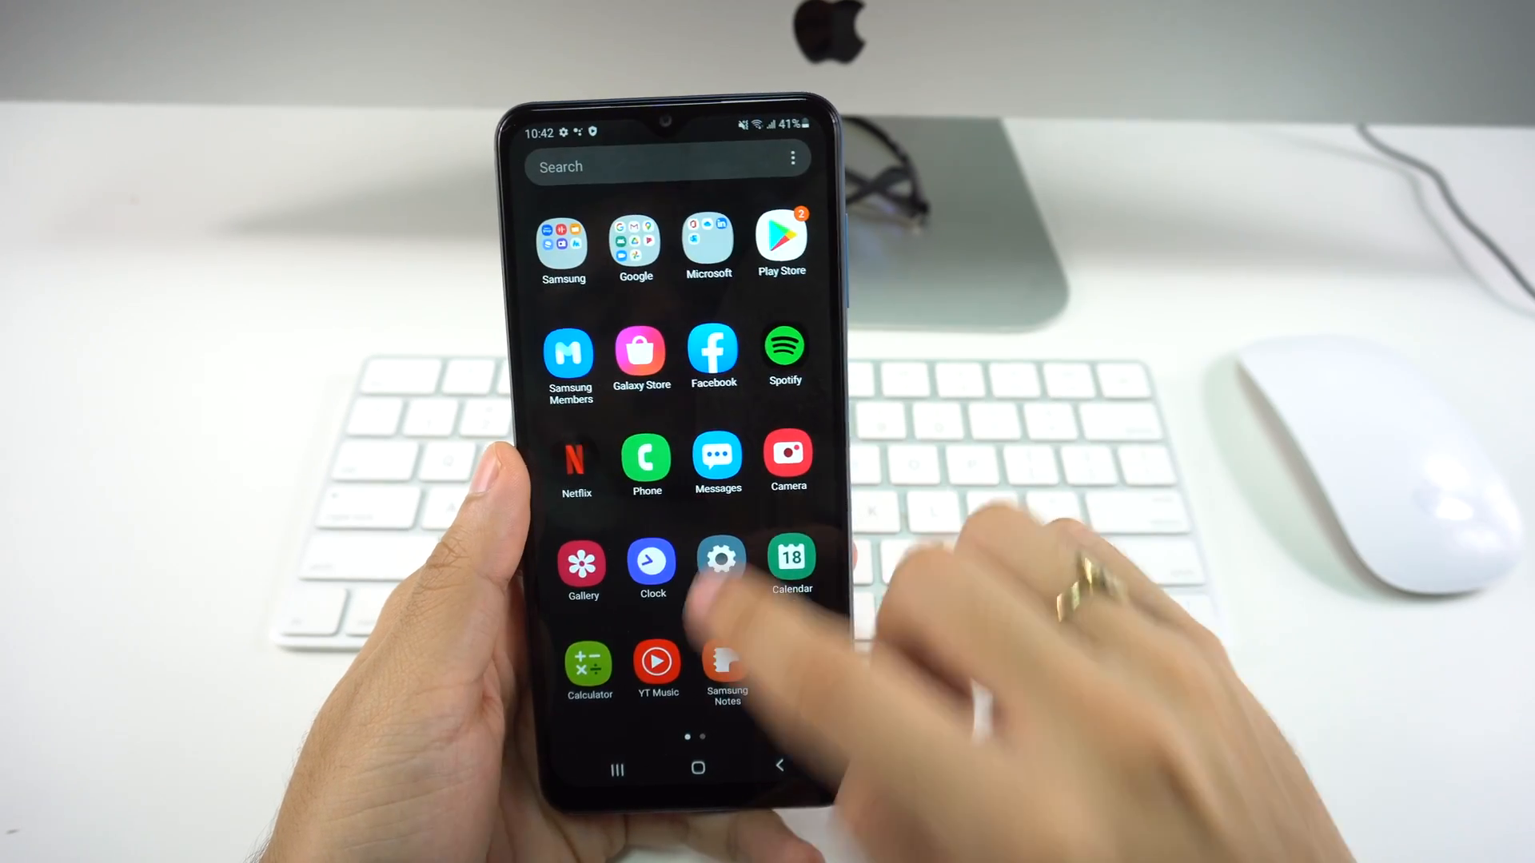
click(720, 558)
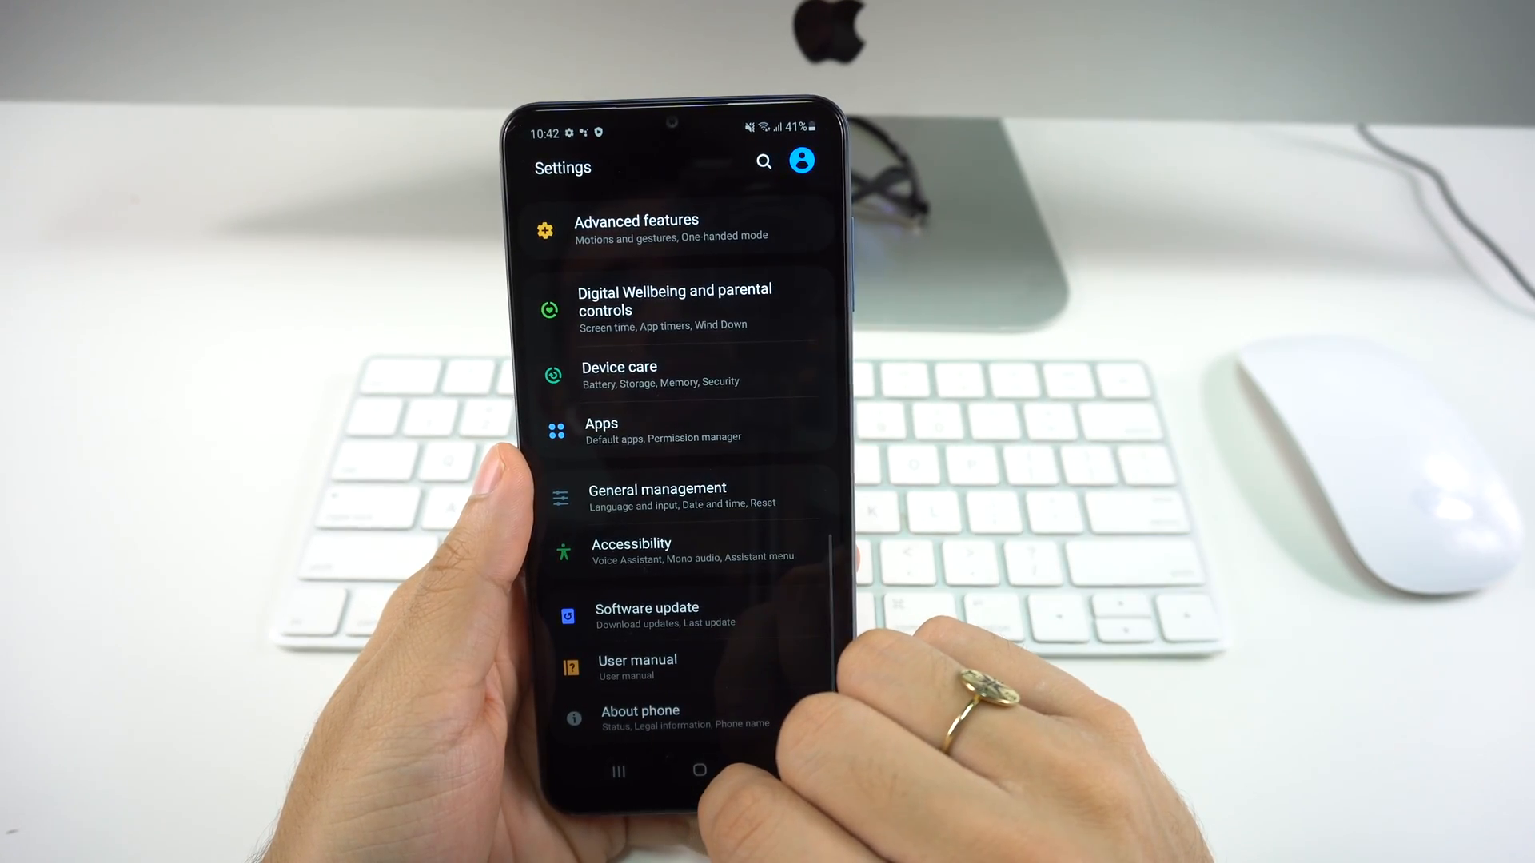
click(657, 497)
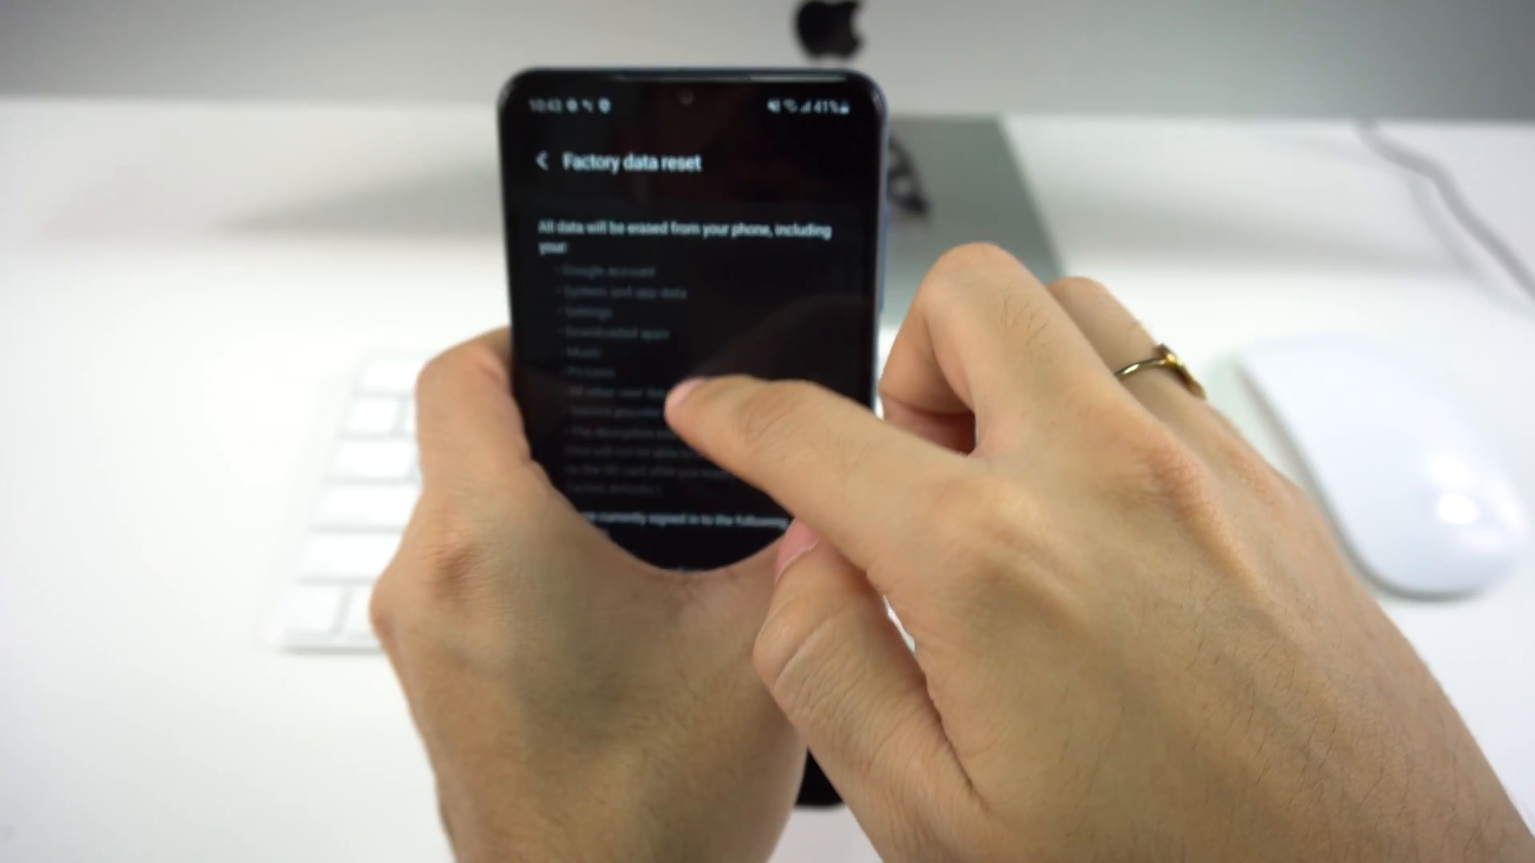
Step: Scroll to the bottom of the Factory data reset page and confirm Reset
scroll(down, 3)
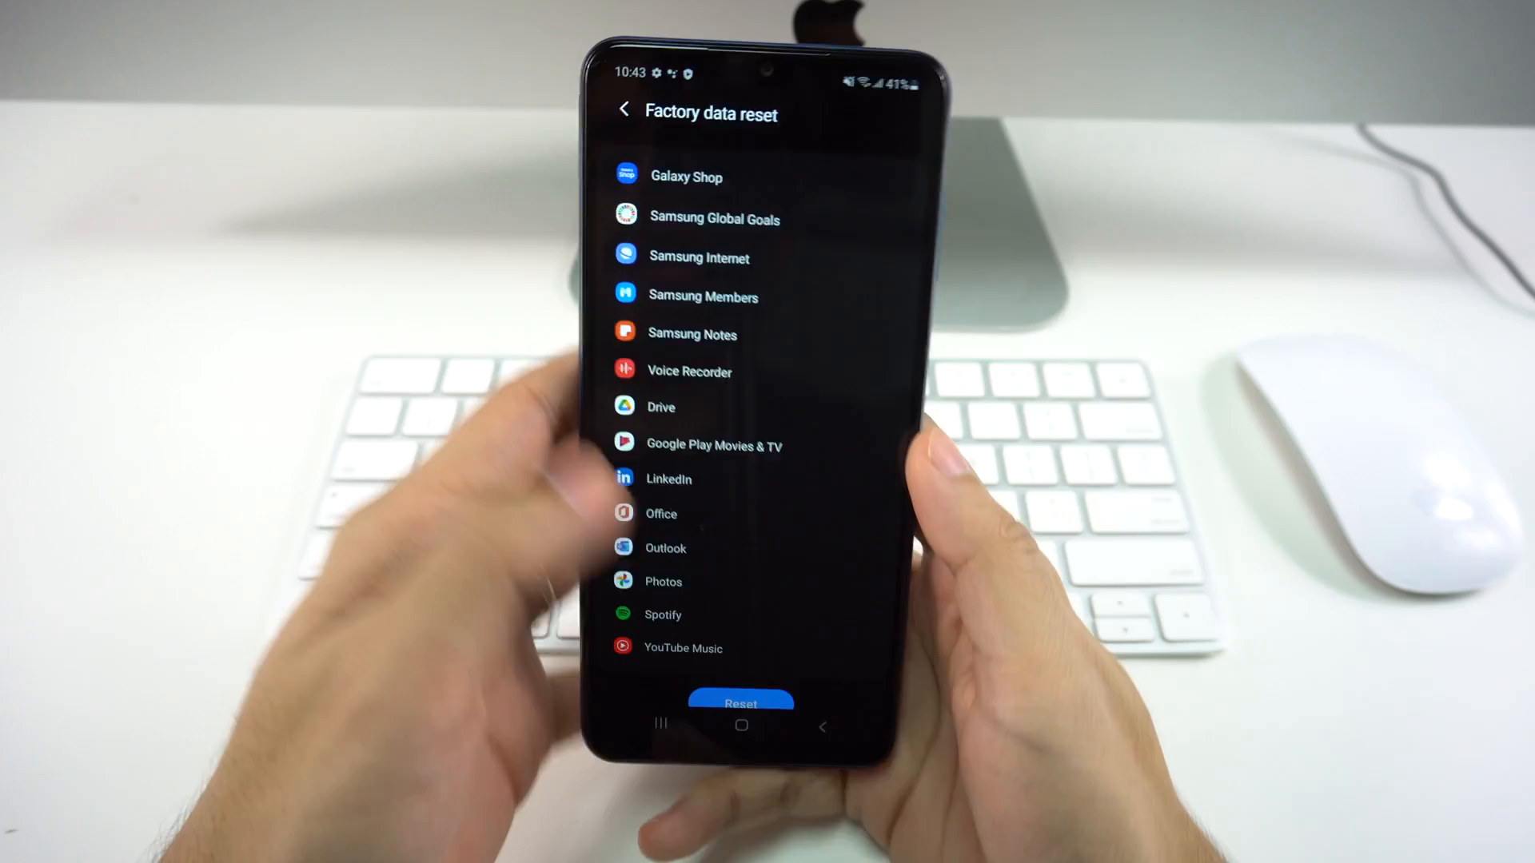
scroll(down, 3)
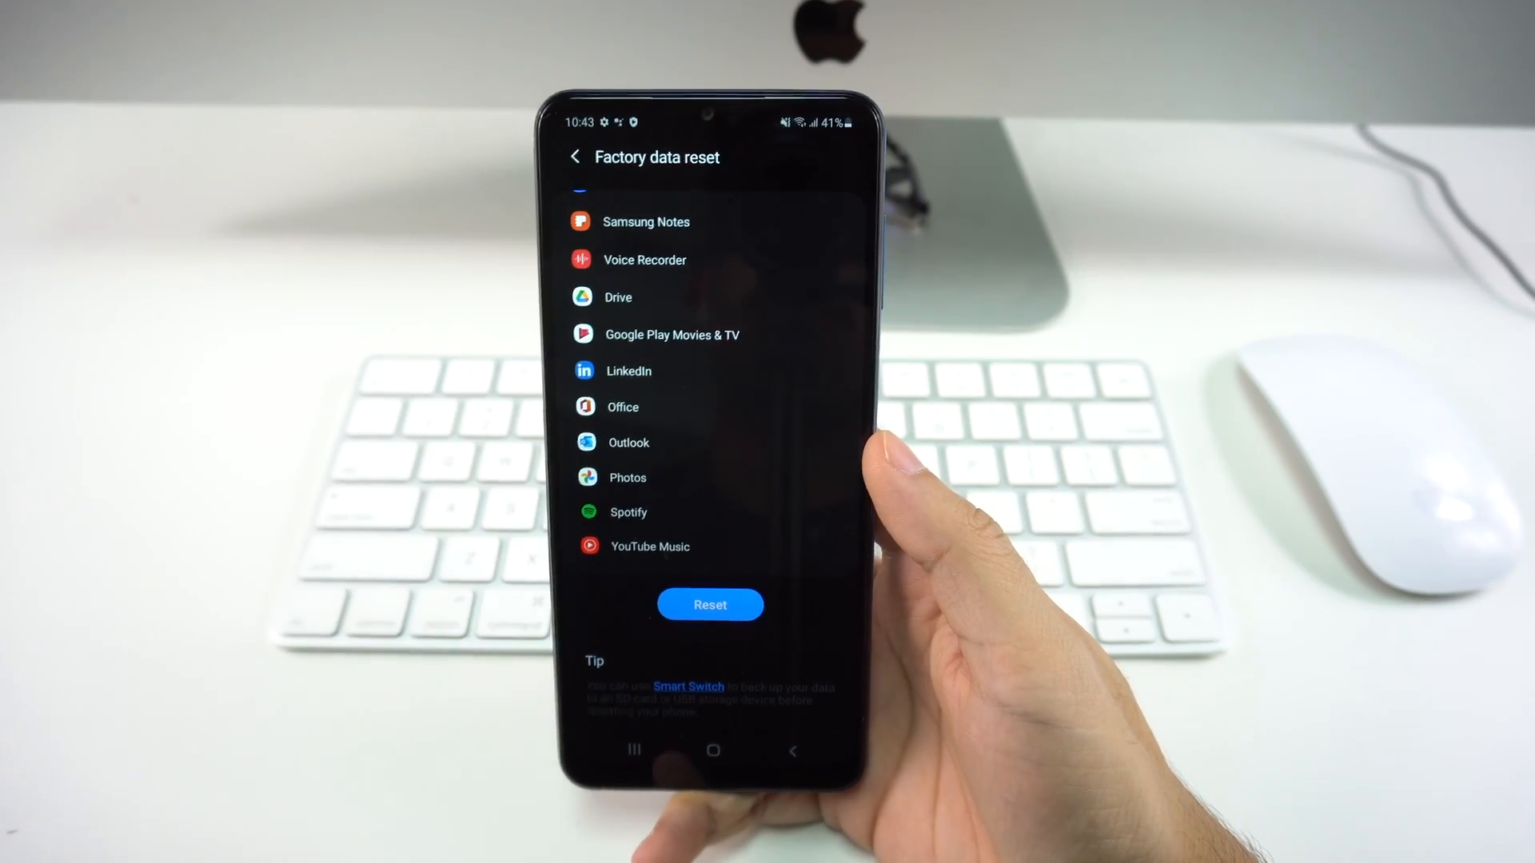
click(700, 607)
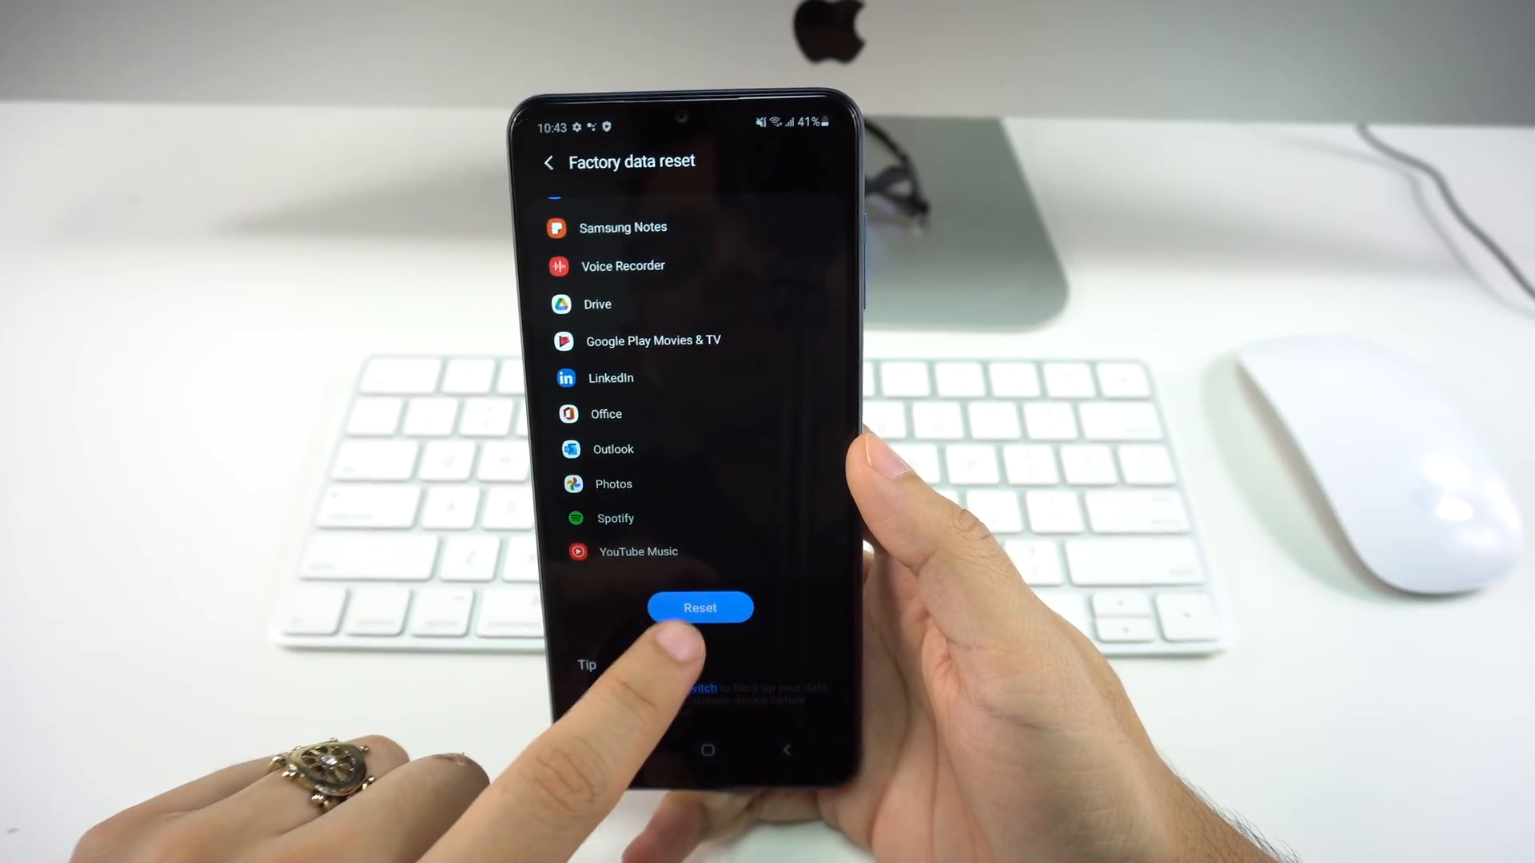
click(700, 607)
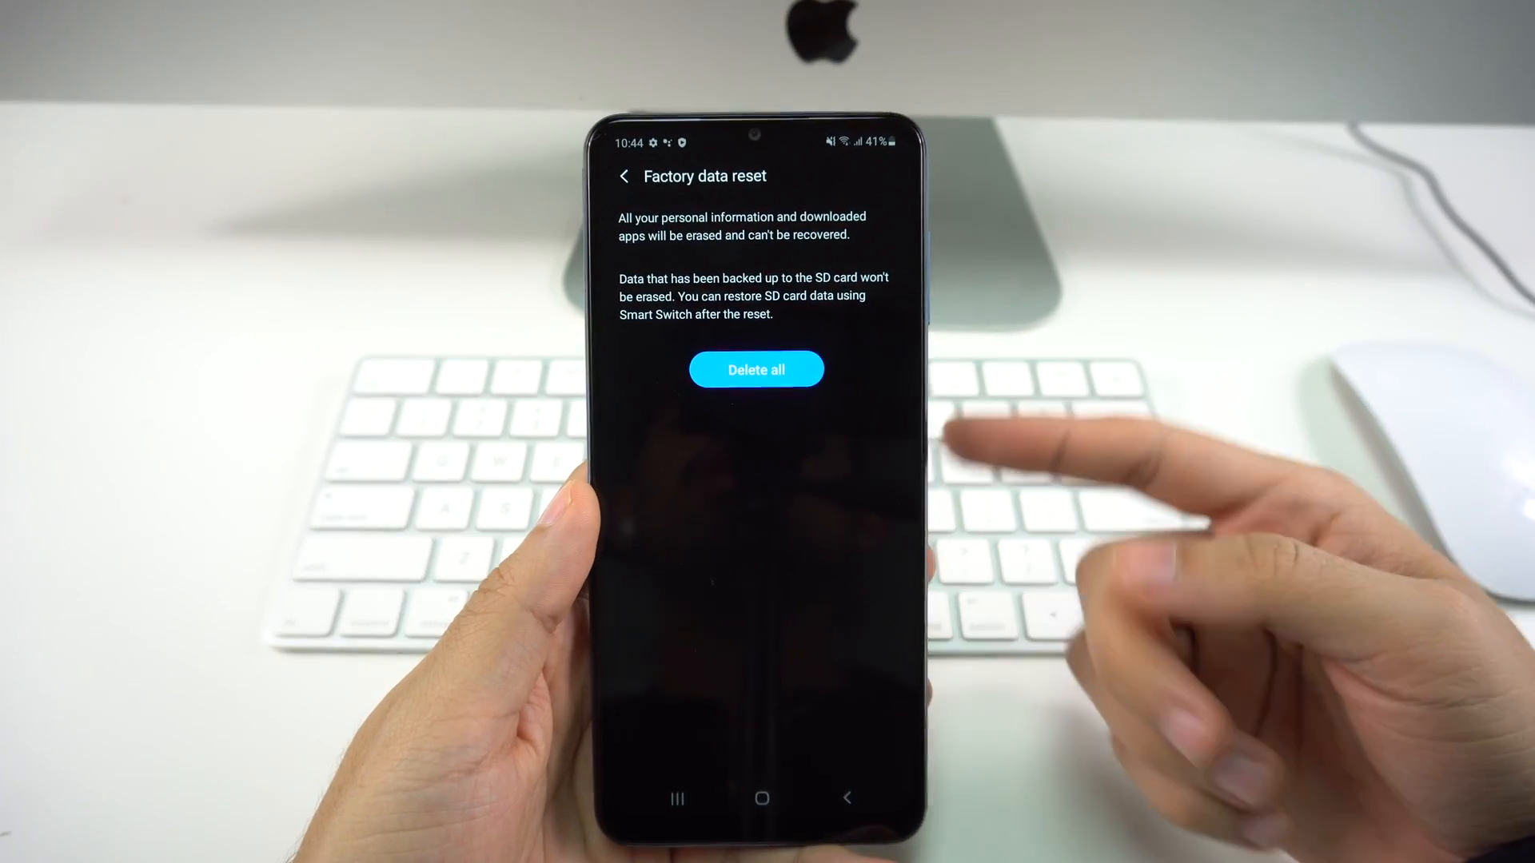
Step: Leave the reset confirmation and bring up the power off and restart menu
click(755, 370)
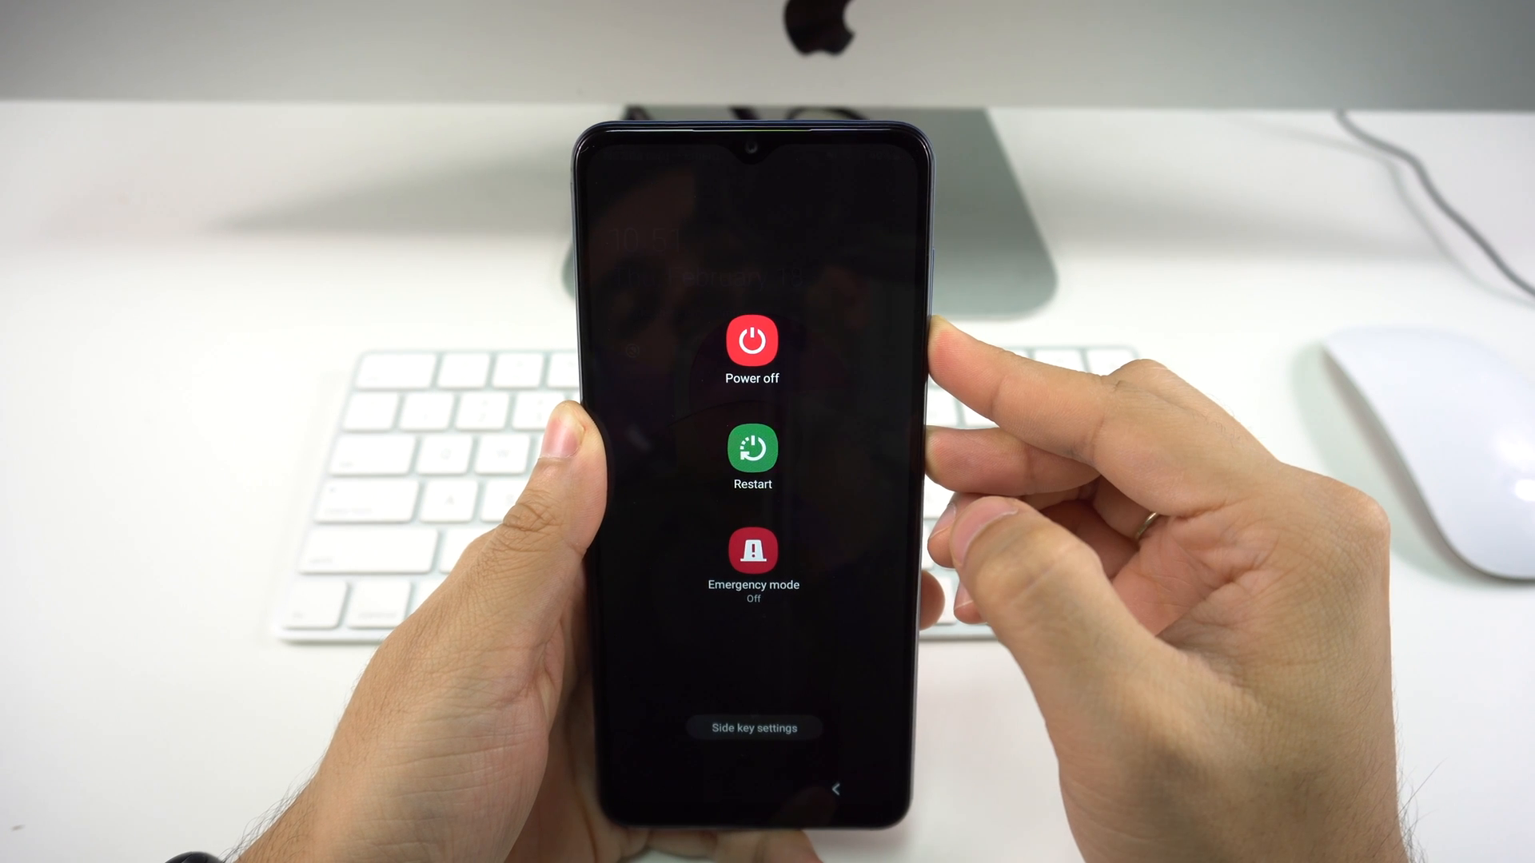
click(753, 449)
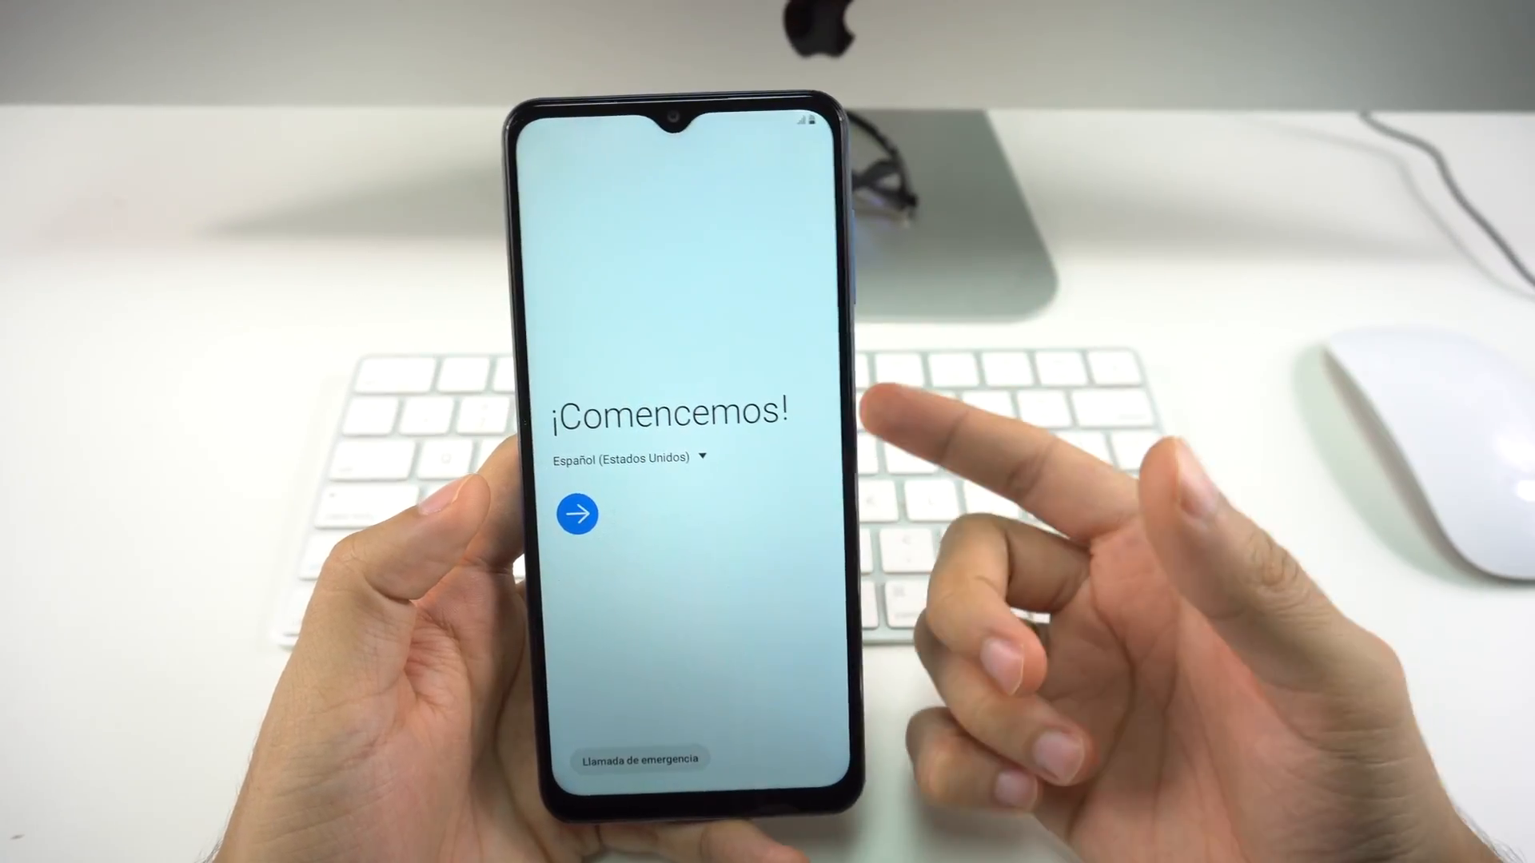
Step: Start setup from the ¡Comencemos! welcome screen after the reboot
click(577, 513)
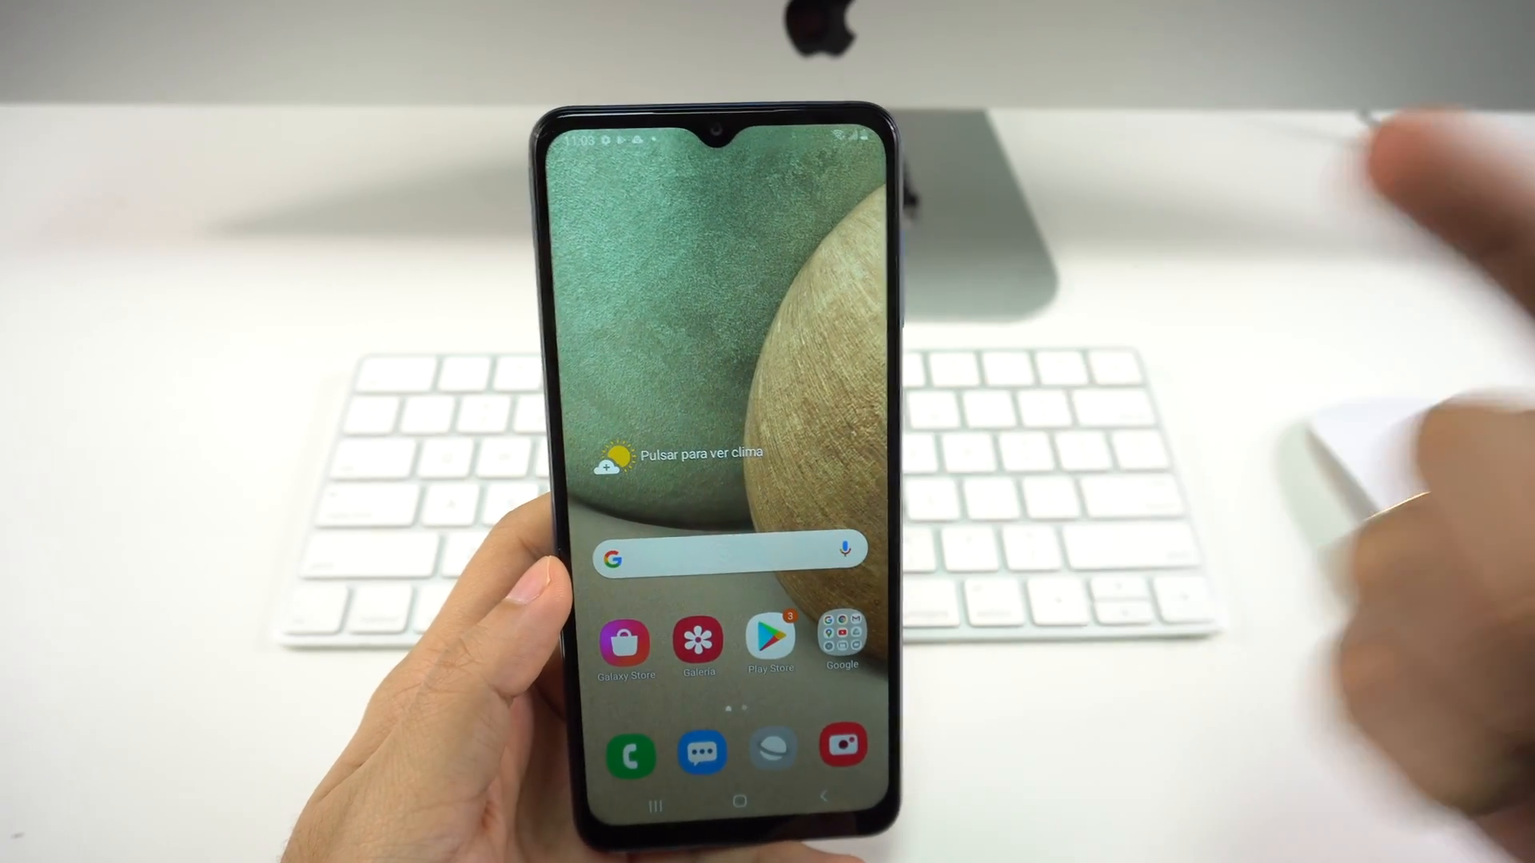